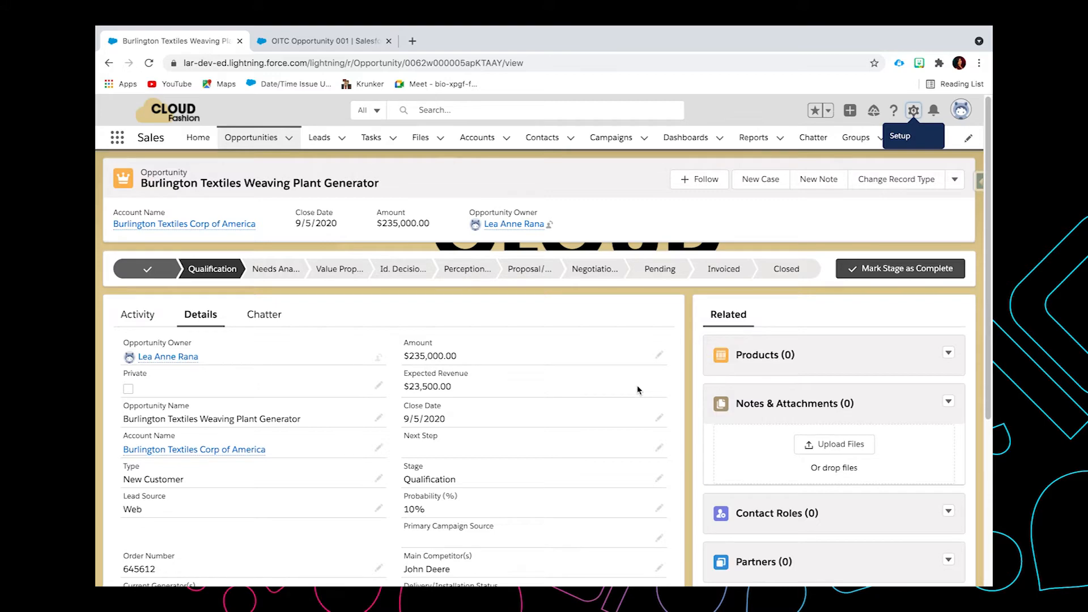
# Go to Setup from the gear menu and search Quick Find for 'path'
pyautogui.click(913, 110)
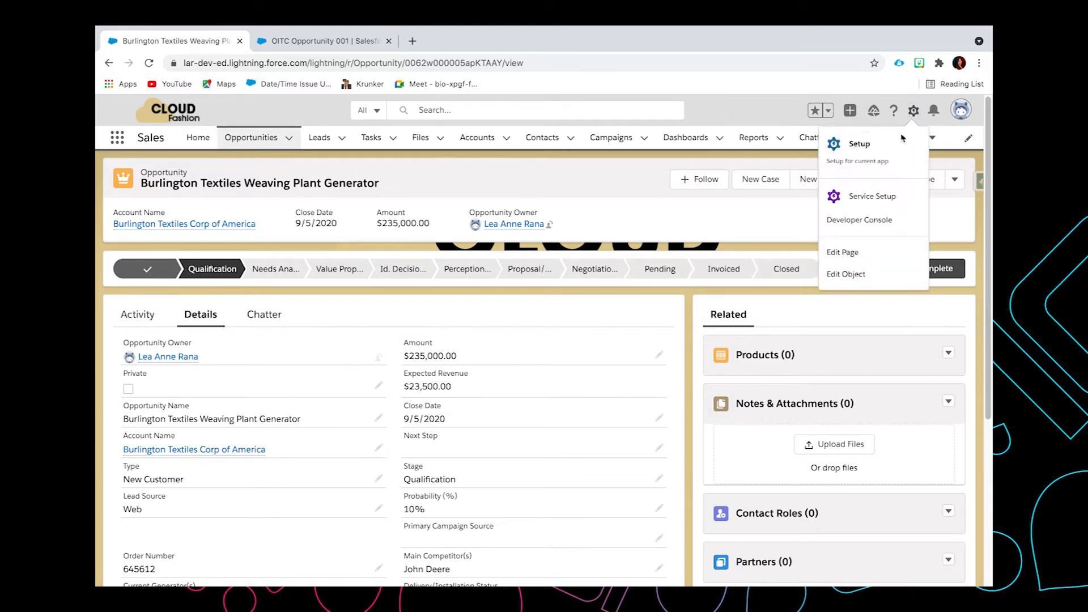
pyautogui.click(859, 144)
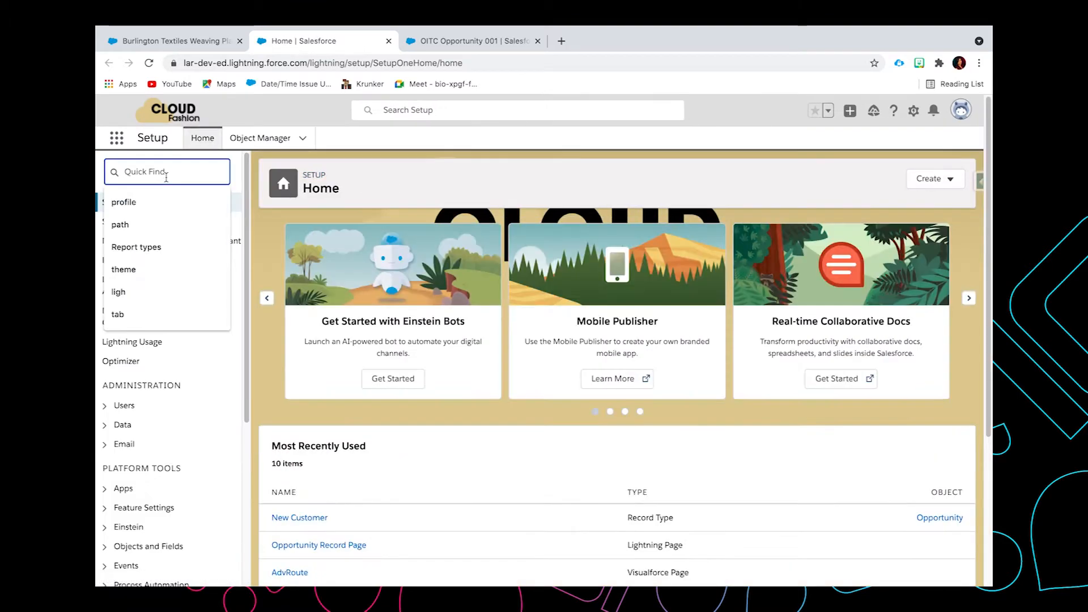
pyautogui.write('path')
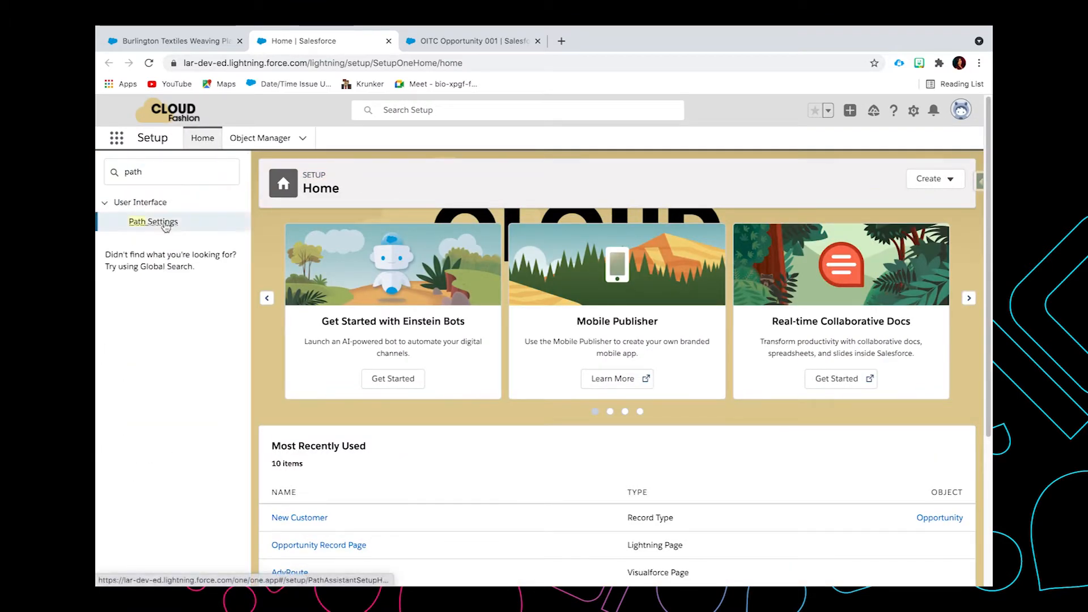
# Select Path Settings from the Quick Find results under User Interface
pyautogui.click(153, 221)
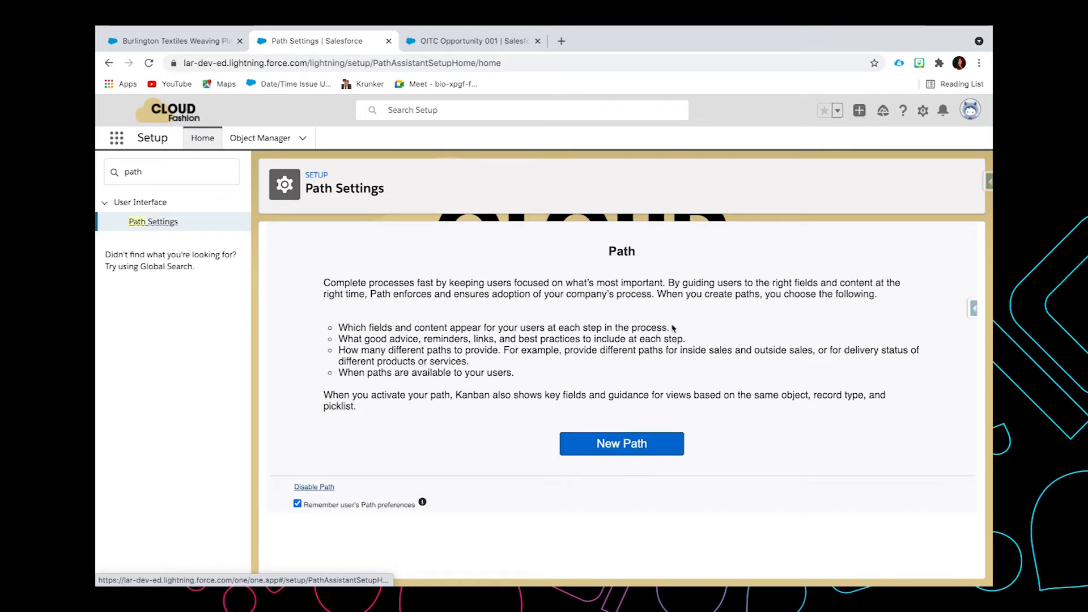
pyautogui.moveTo(665, 341)
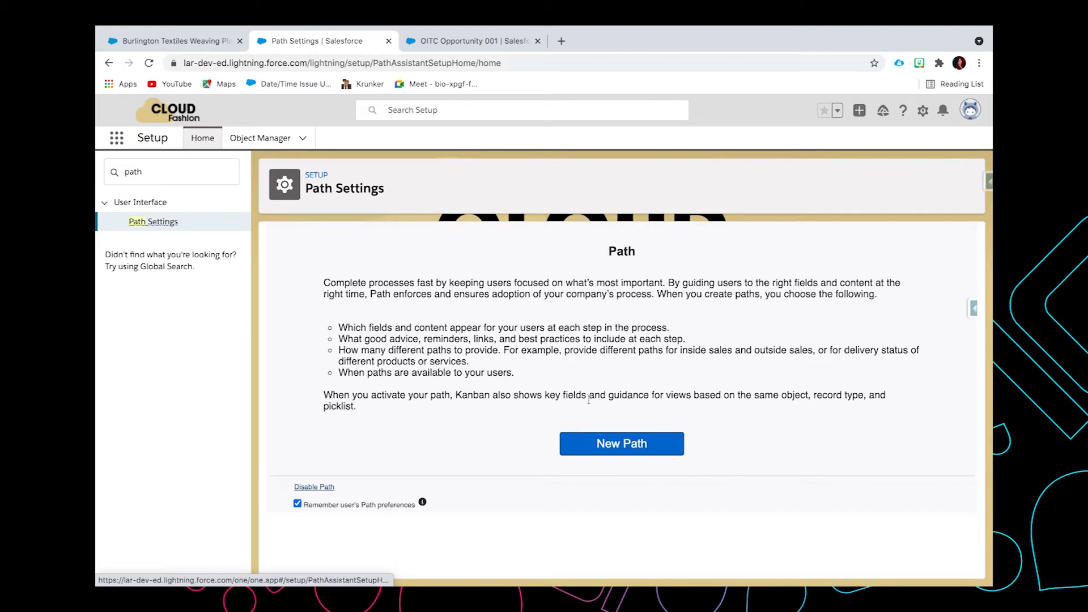
pyautogui.moveTo(678, 421)
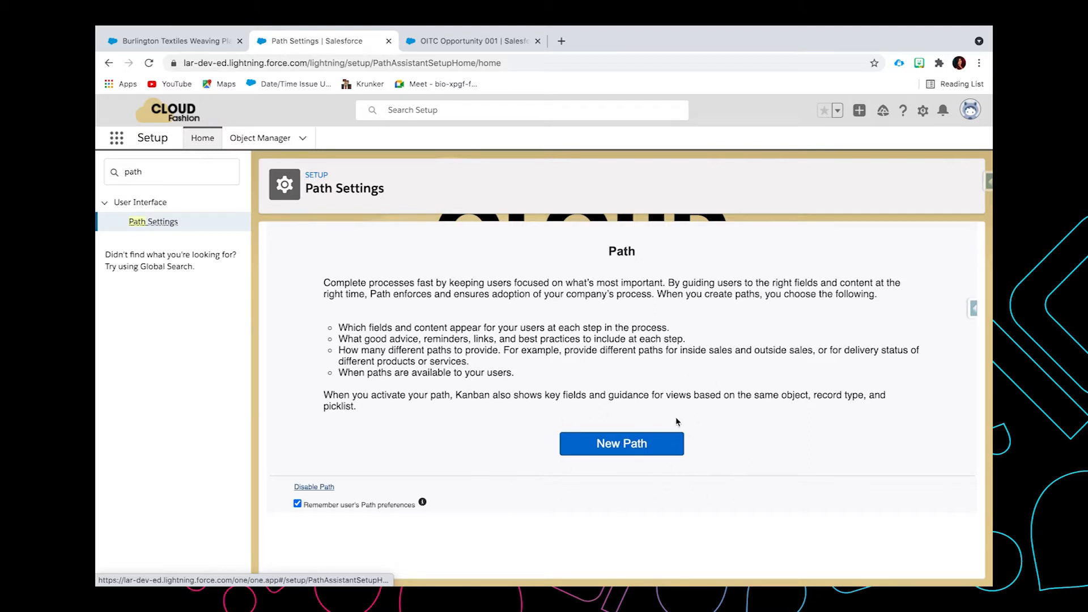
pyautogui.moveTo(660, 452)
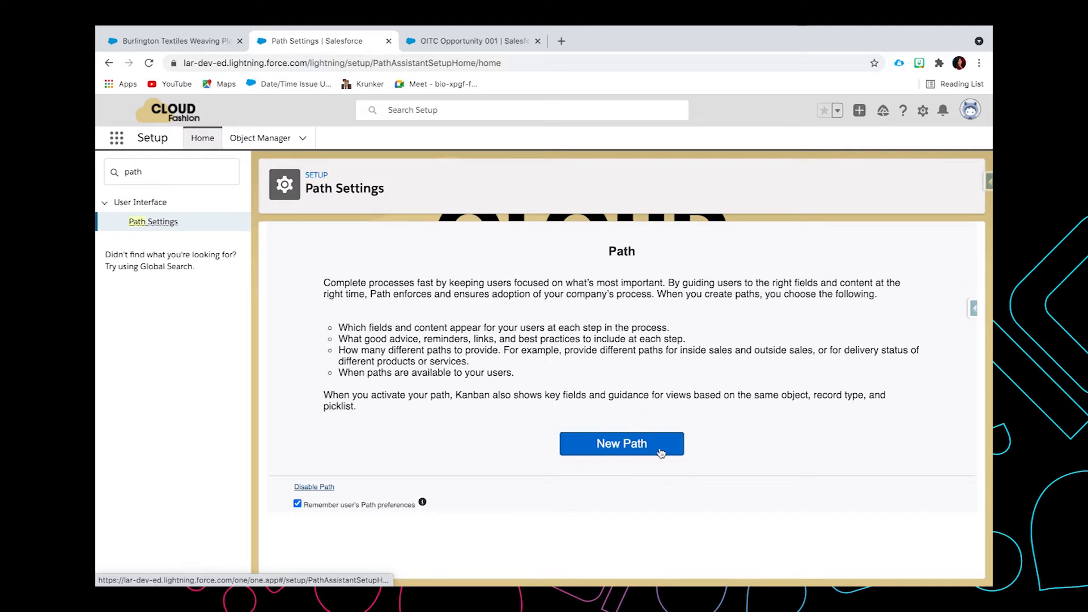
pyautogui.moveTo(305, 514)
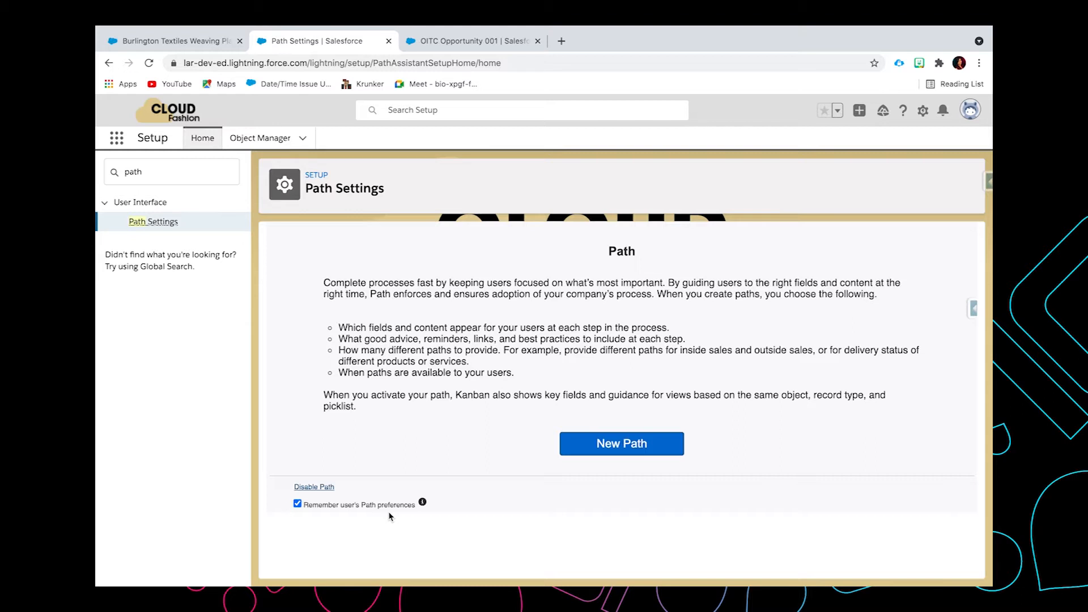
pyautogui.moveTo(620, 444)
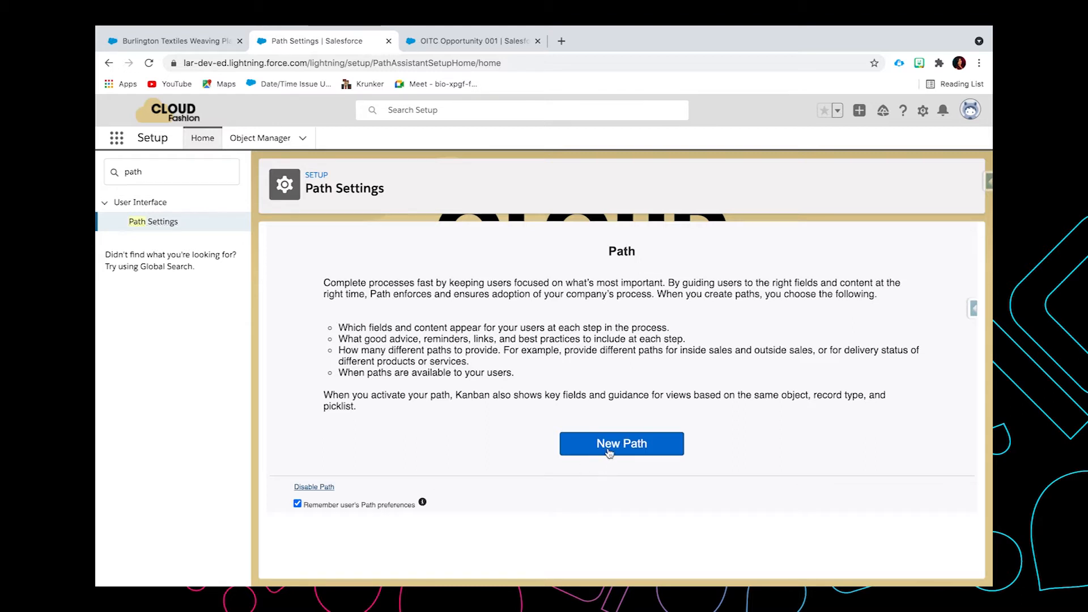
# Create 'New Customer Path' on Opportunity, record type New Customer, picklist Stage, and proceed to step 2
pyautogui.click(621, 444)
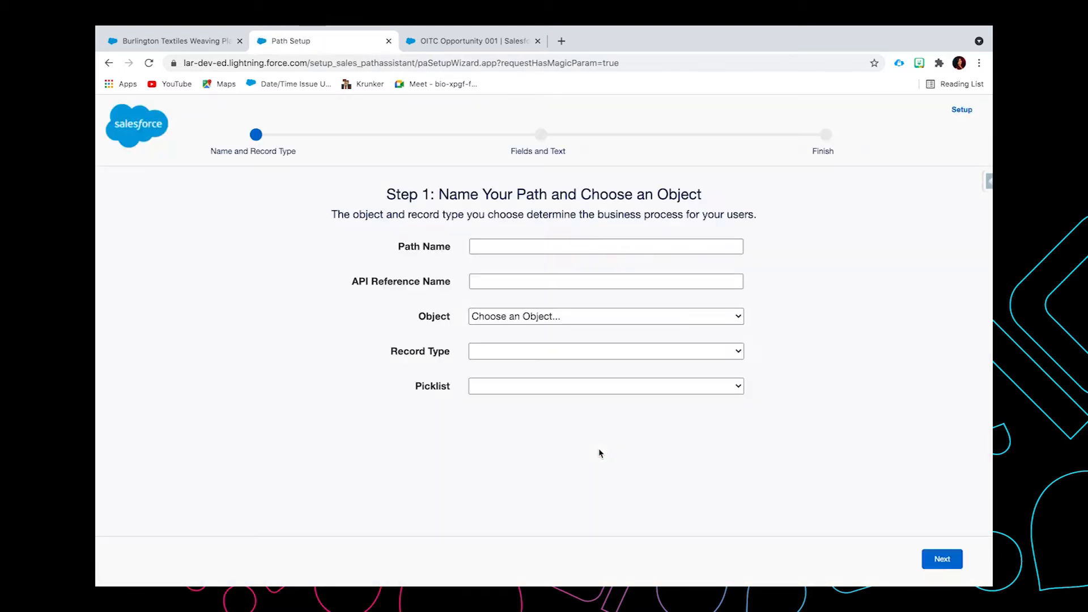
pyautogui.moveTo(508, 316)
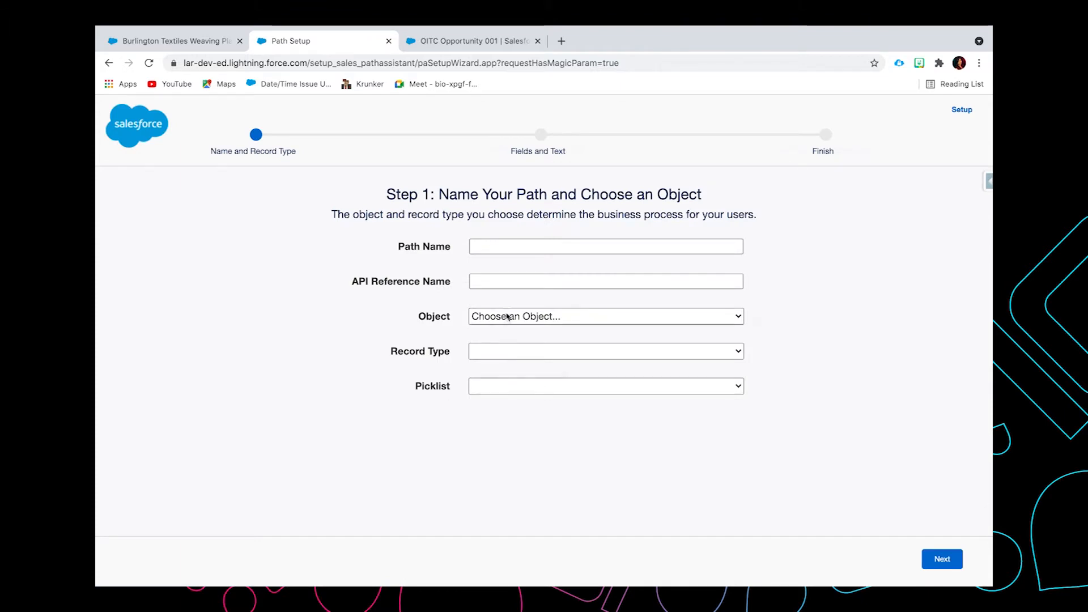
pyautogui.moveTo(518, 264)
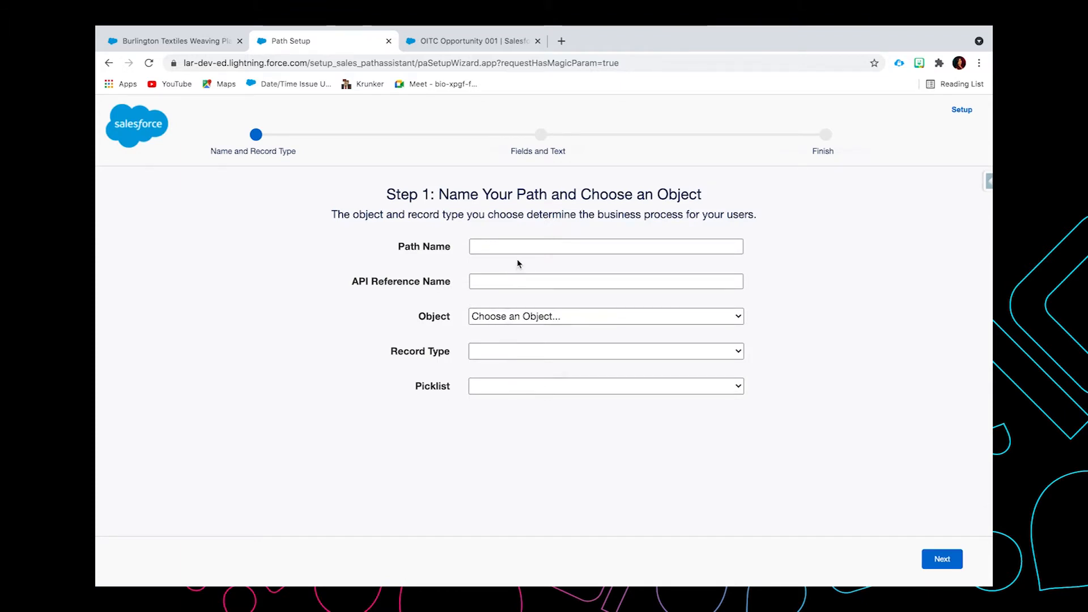
pyautogui.write('New Customer Path')
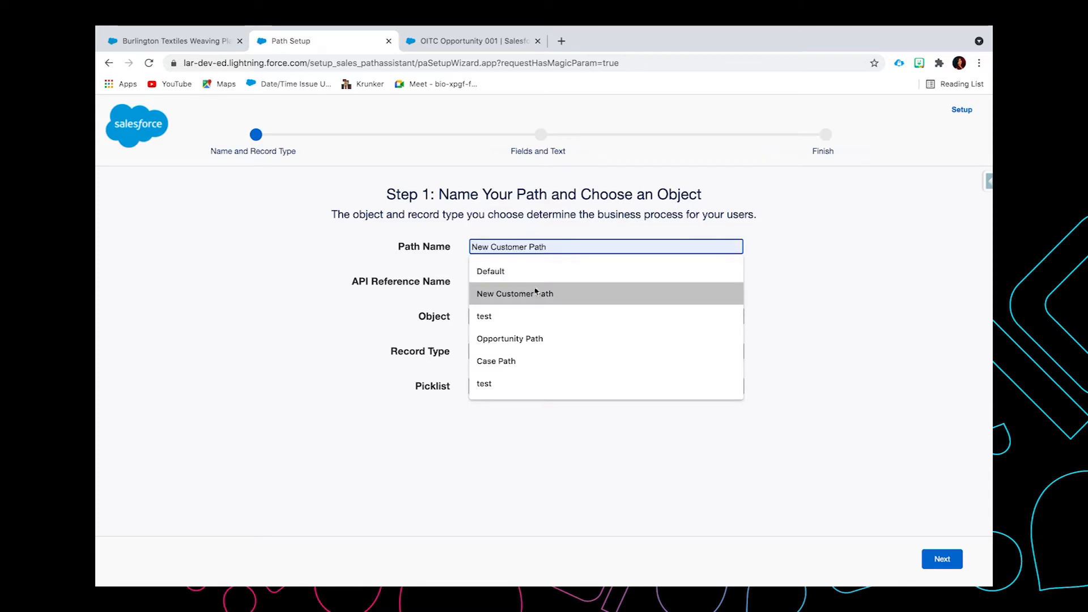
pyautogui.click(515, 294)
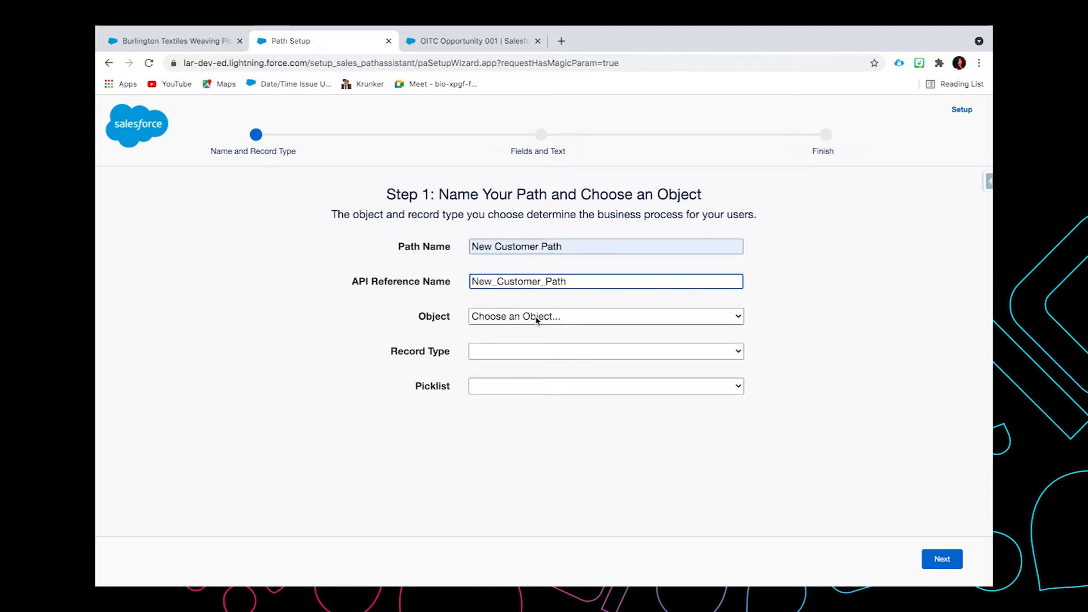
pyautogui.click(604, 316)
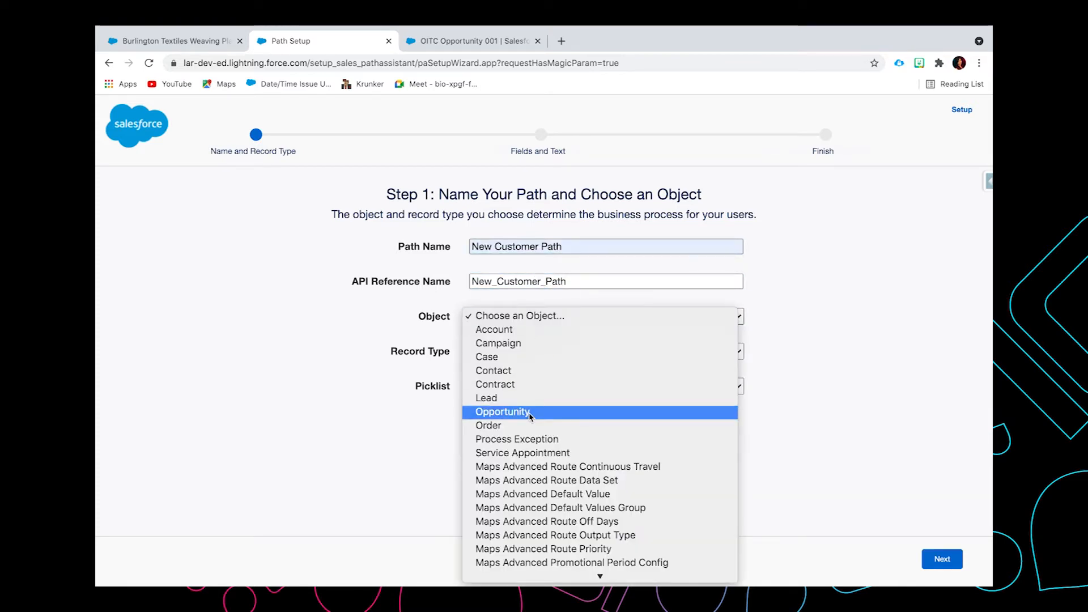
pyautogui.click(503, 412)
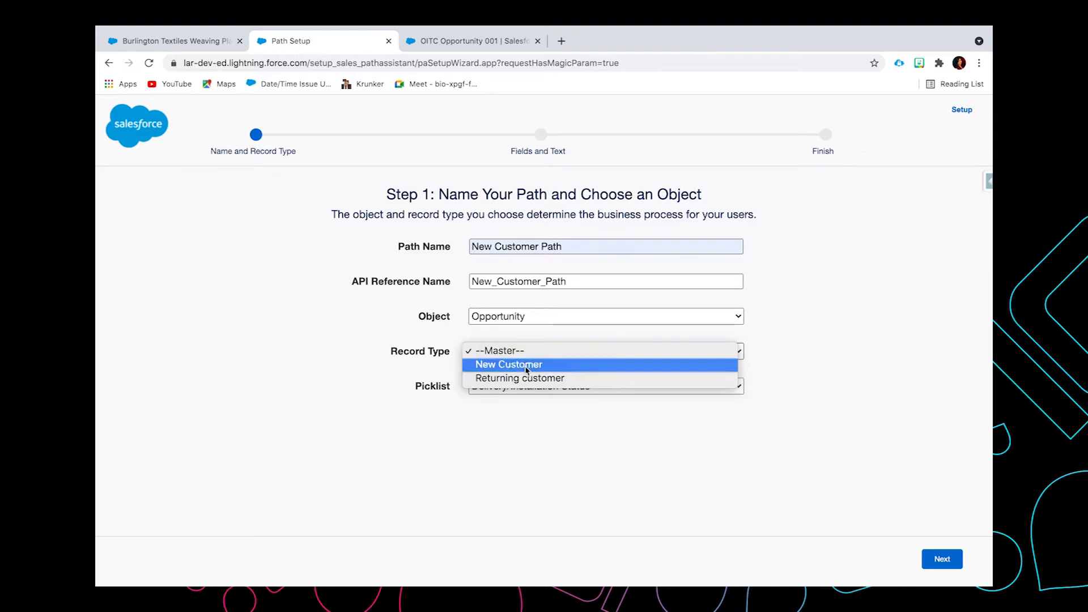
pyautogui.click(509, 364)
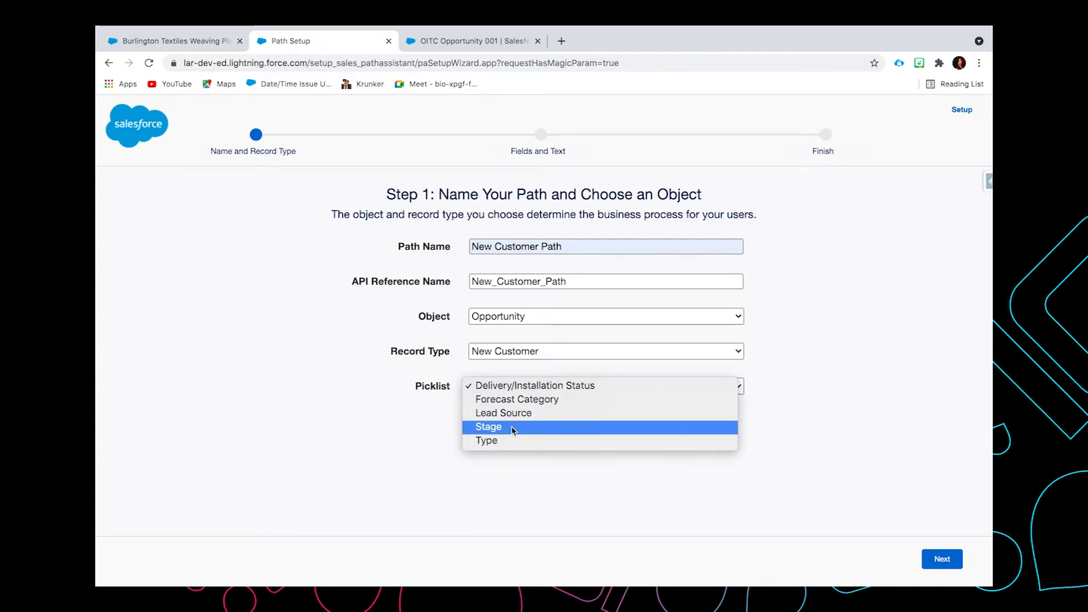
pyautogui.click(488, 427)
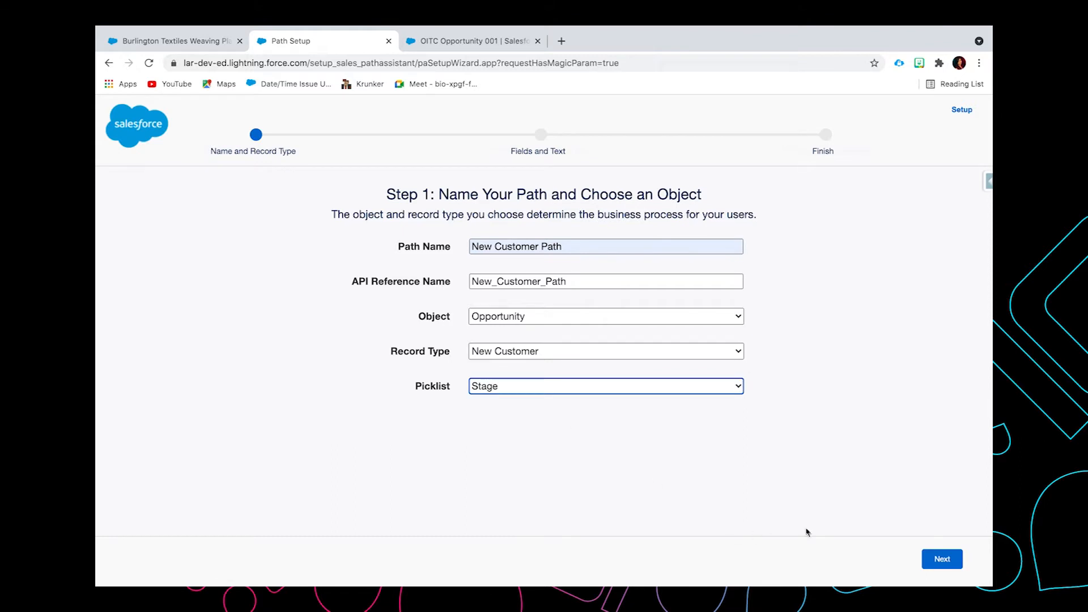
pyautogui.click(942, 559)
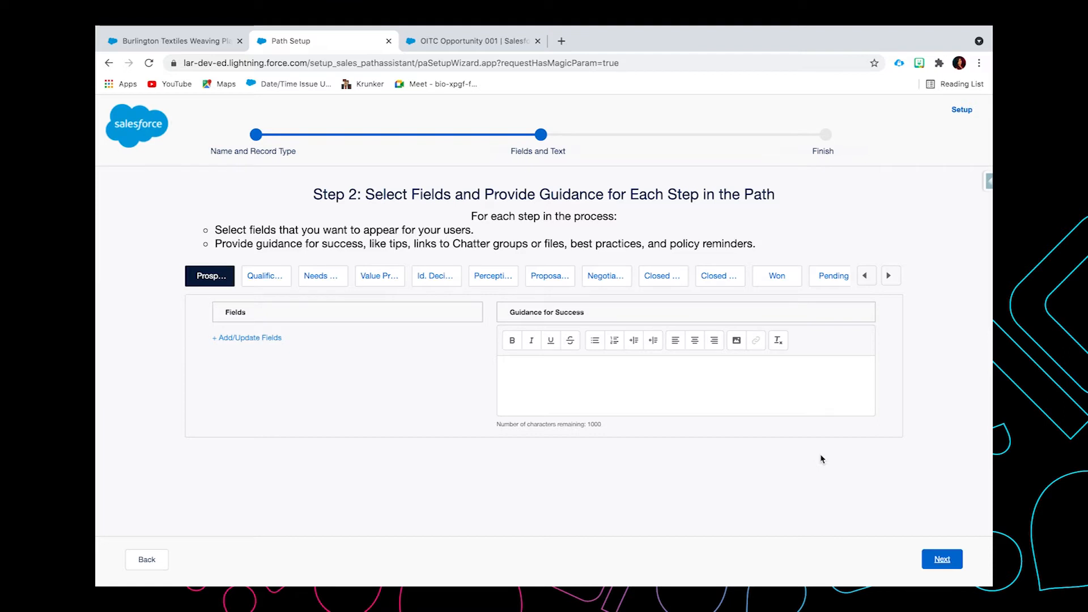
pyautogui.moveTo(291, 362)
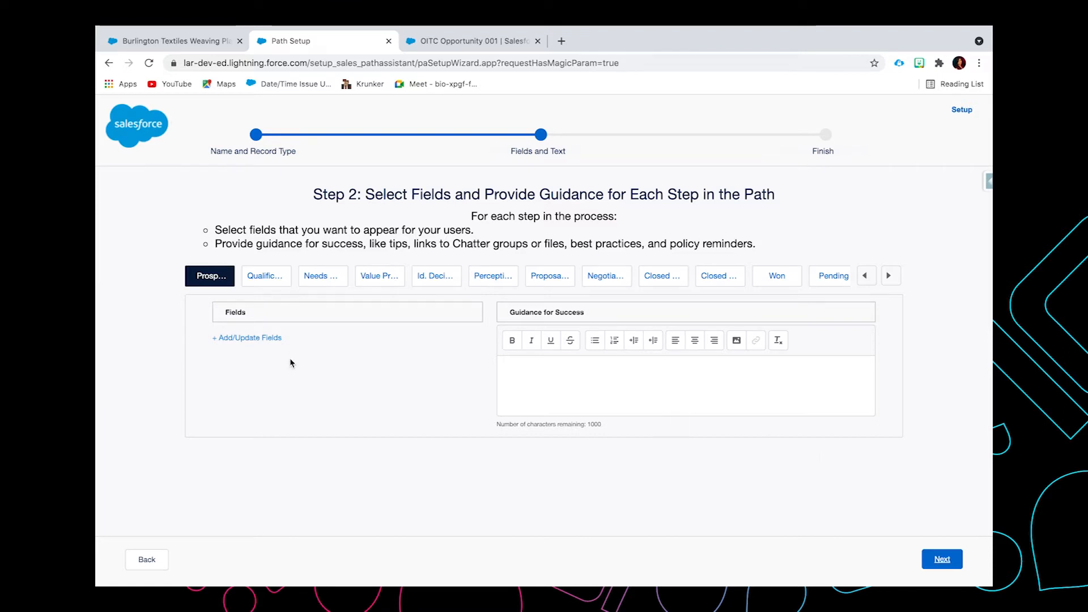
pyautogui.moveTo(285, 347)
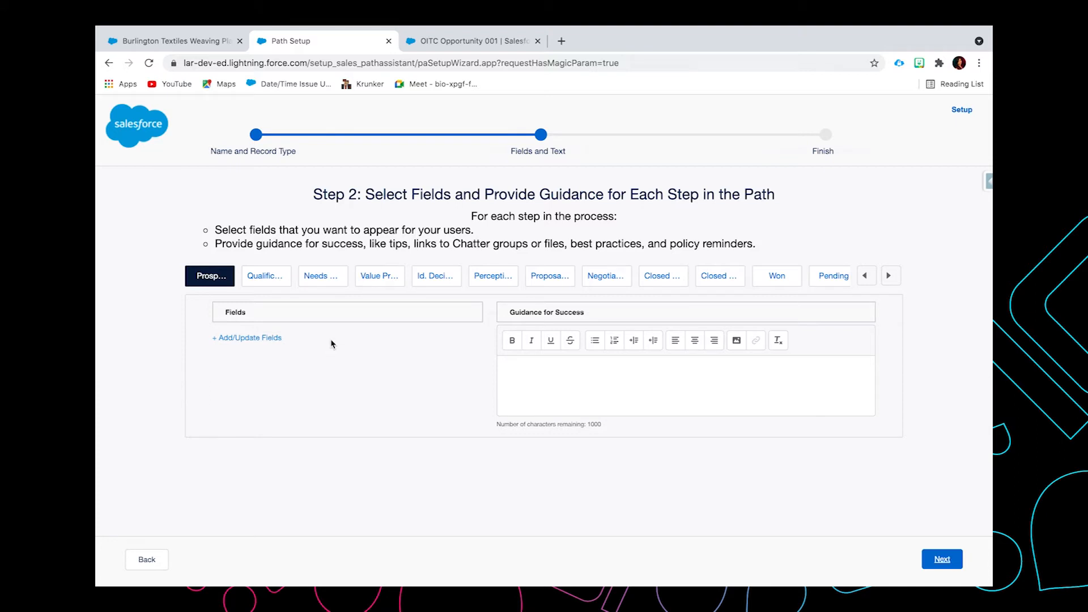
pyautogui.moveTo(268, 343)
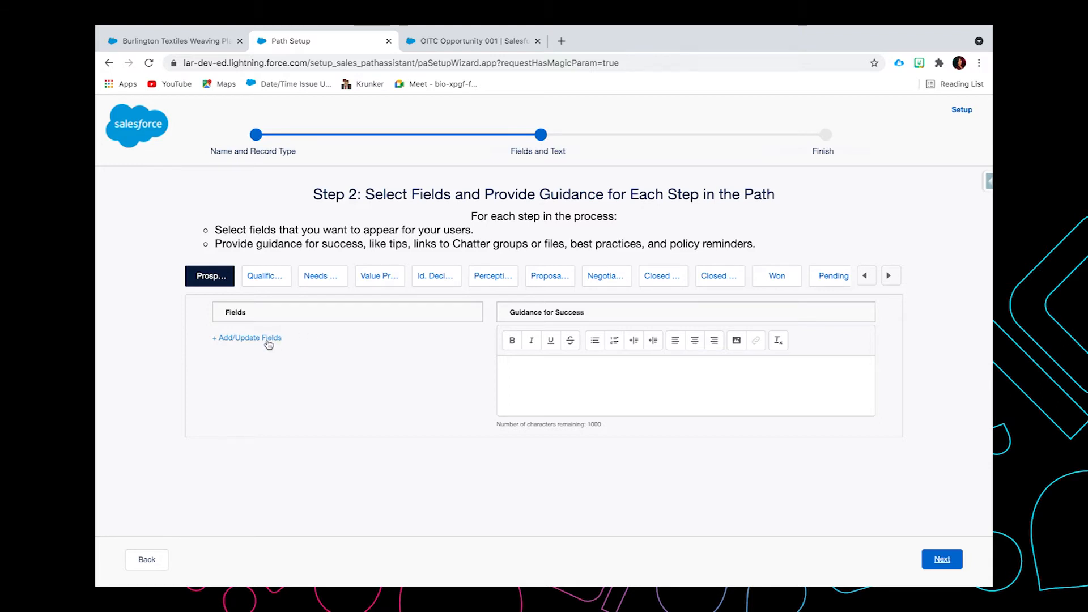
pyautogui.moveTo(487, 296)
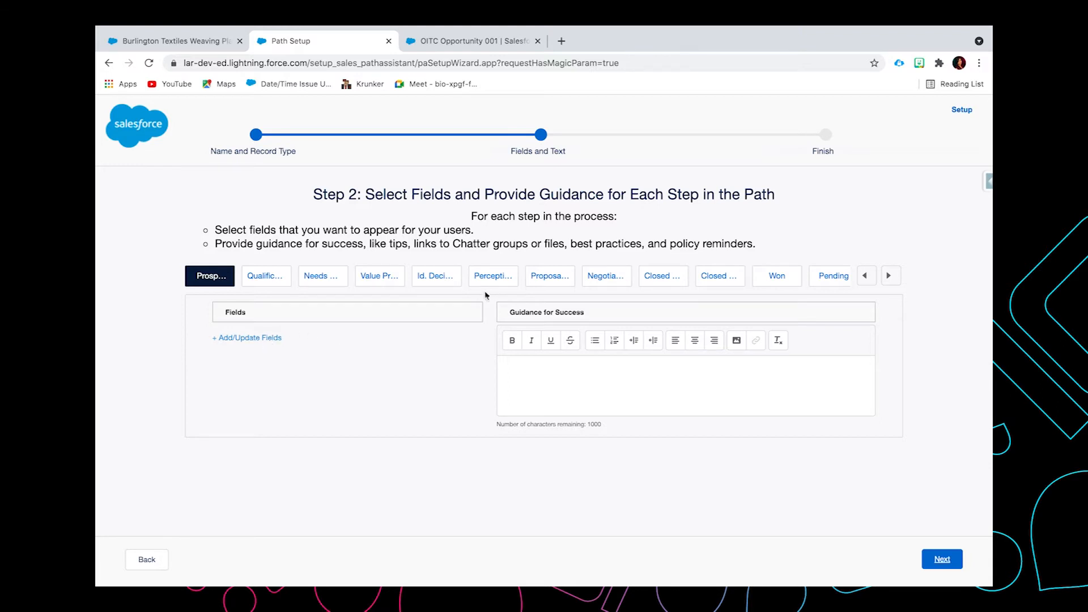
pyautogui.moveTo(461, 300)
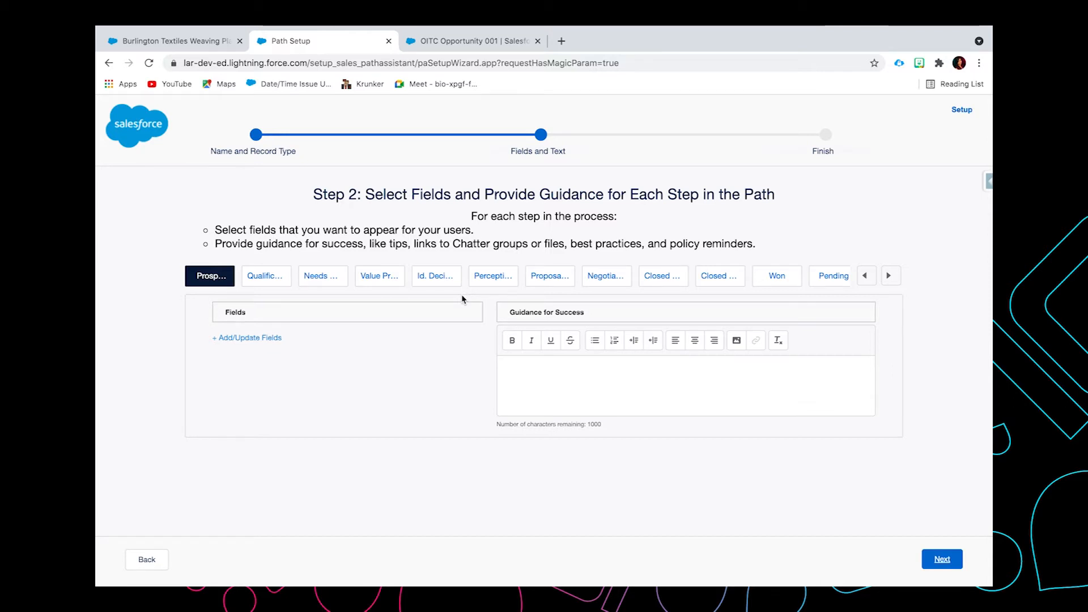
# On the Qualification stage, add Amount and Close Date to the key fields and save them
pyautogui.click(265, 275)
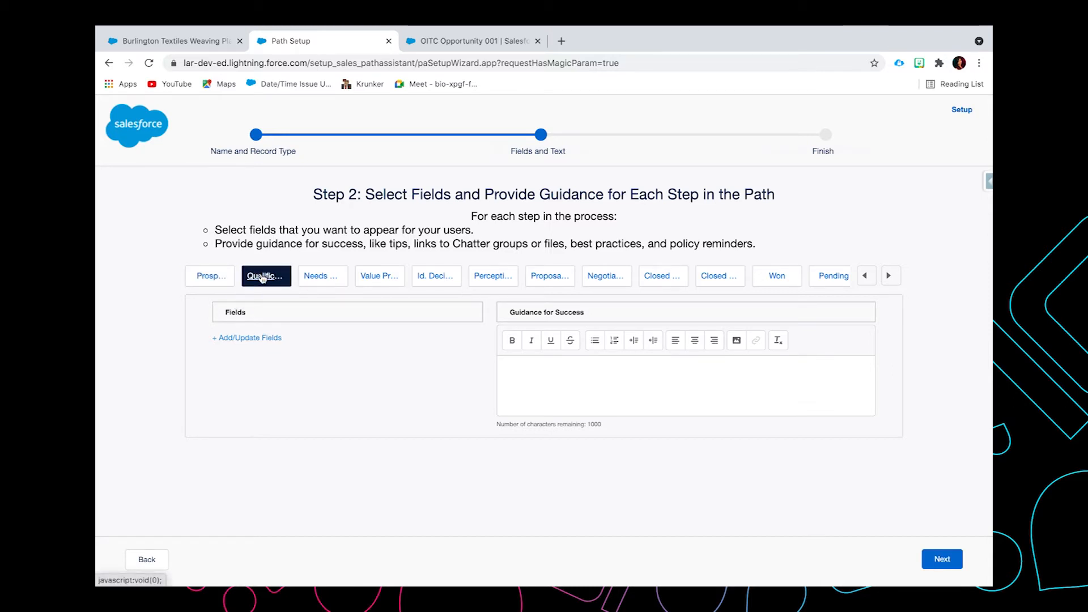
pyautogui.moveTo(265, 276)
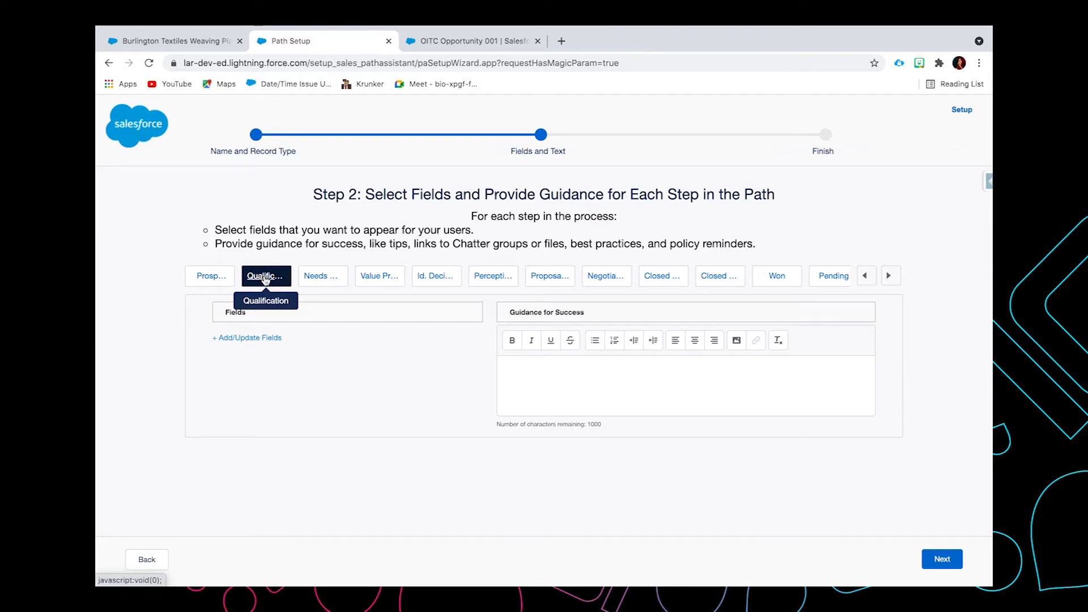
pyautogui.moveTo(249, 340)
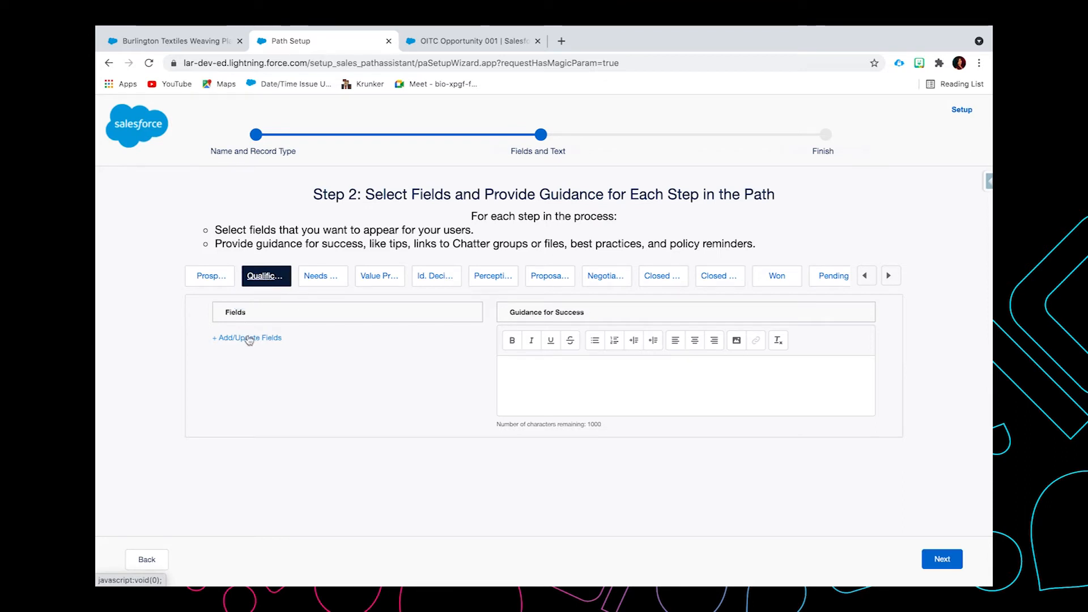
pyautogui.click(246, 338)
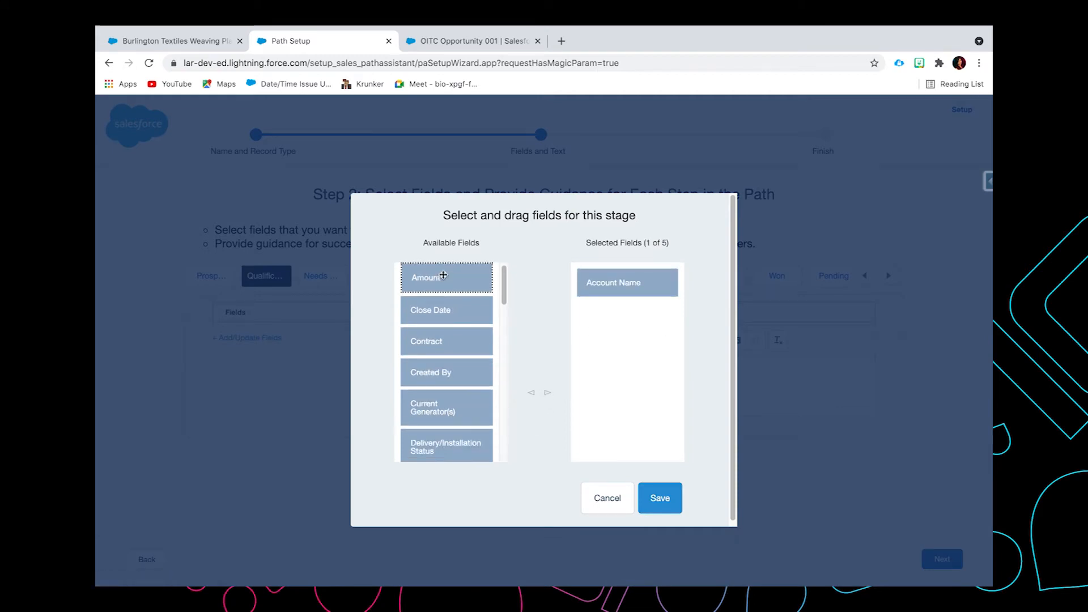
pyautogui.doubleClick(442, 278)
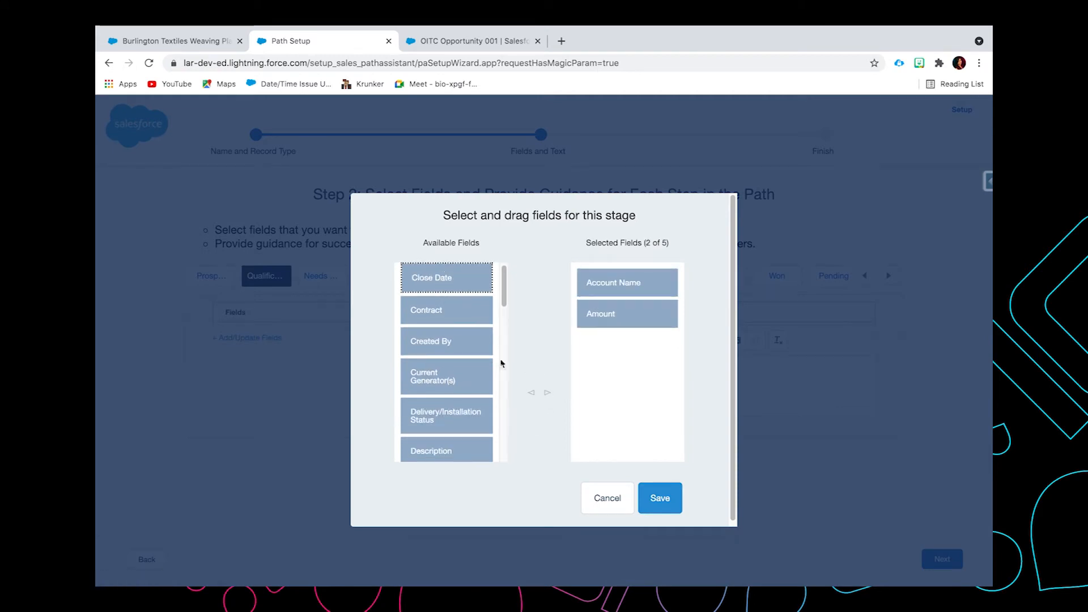
pyautogui.doubleClick(432, 276)
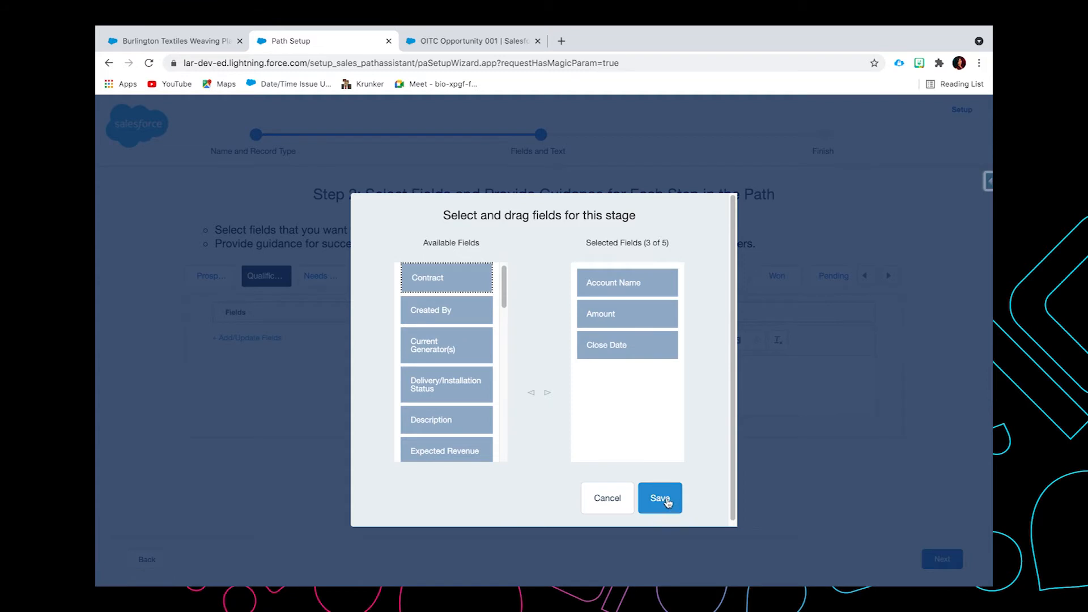
pyautogui.click(659, 497)
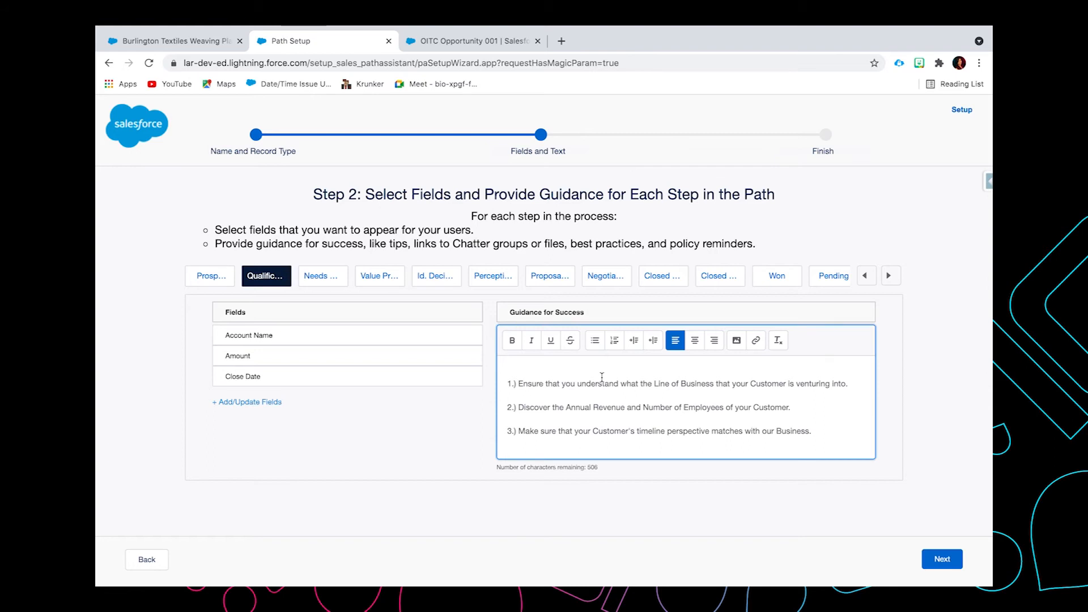
# Continue from the Qualification guidance tips to step 3 of the wizard
pyautogui.click(942, 559)
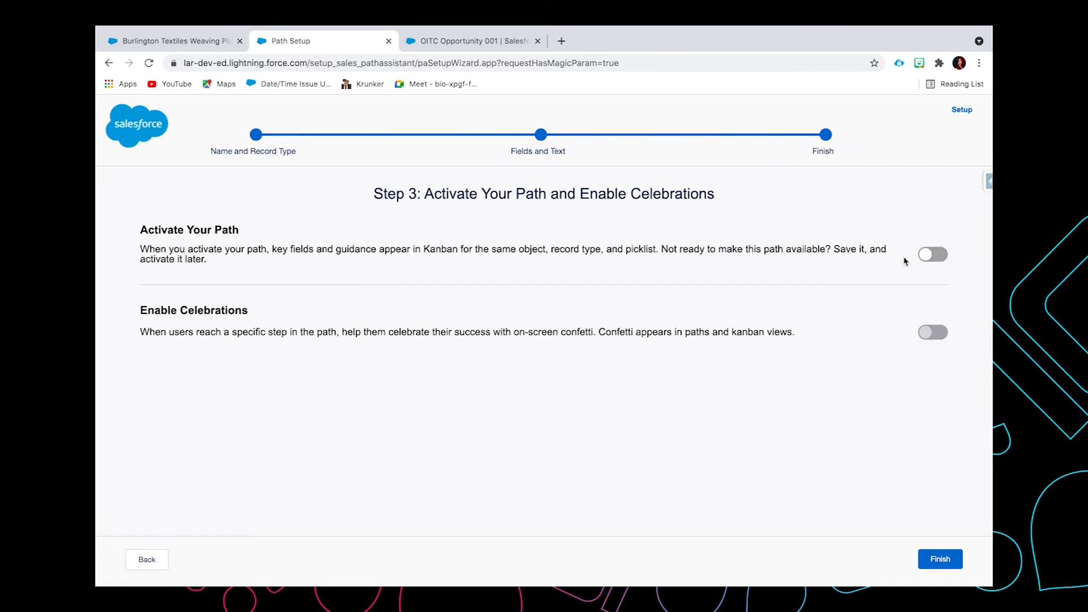
# Turn on path activation and celebrations for Closed Won with frequency Always, then finish
pyautogui.click(932, 256)
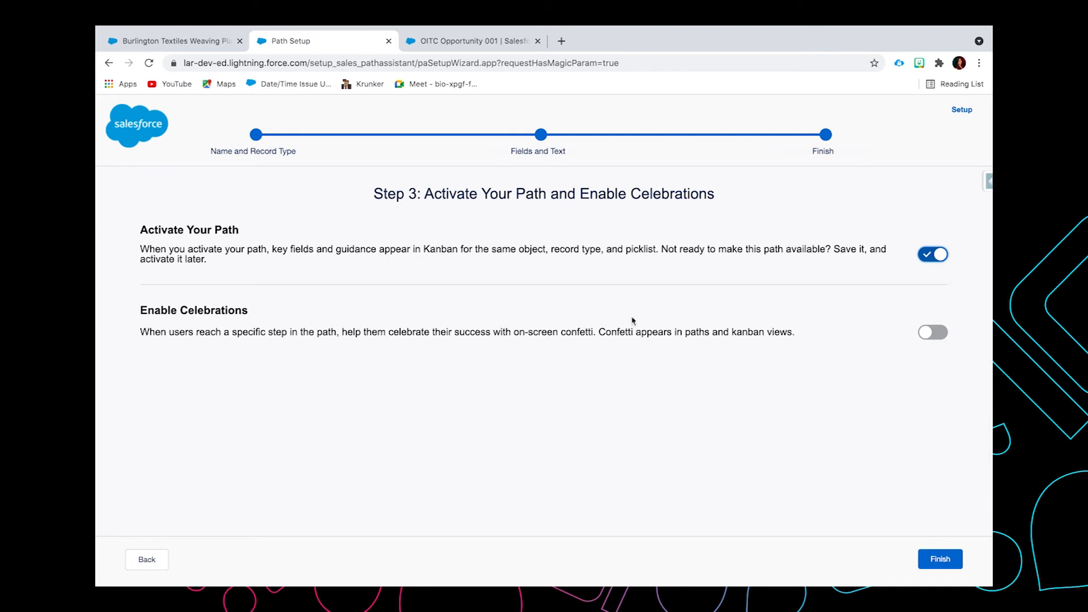
pyautogui.click(932, 332)
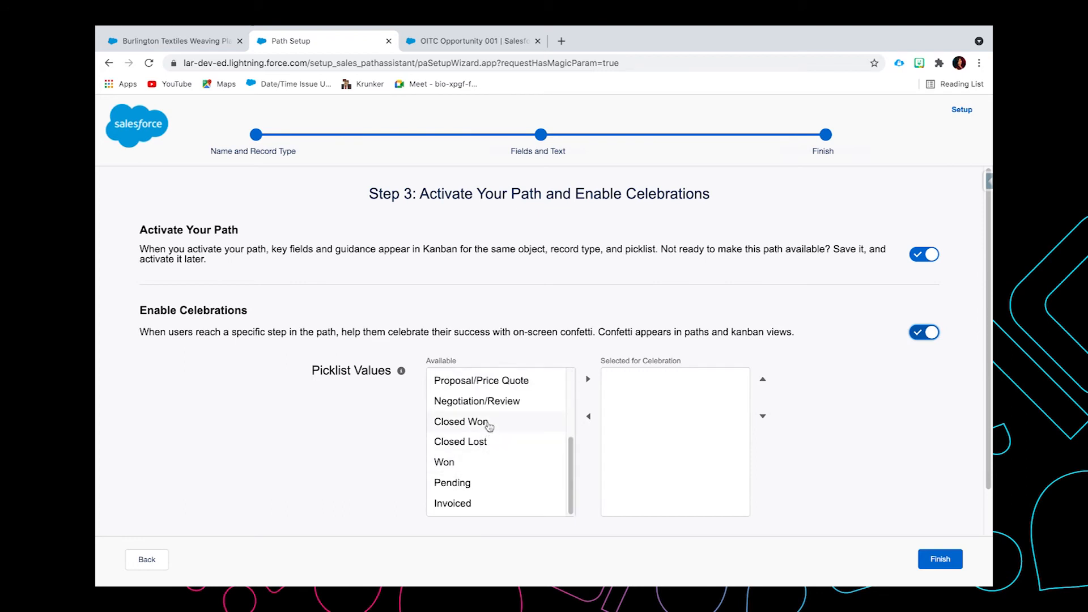
pyautogui.click(588, 379)
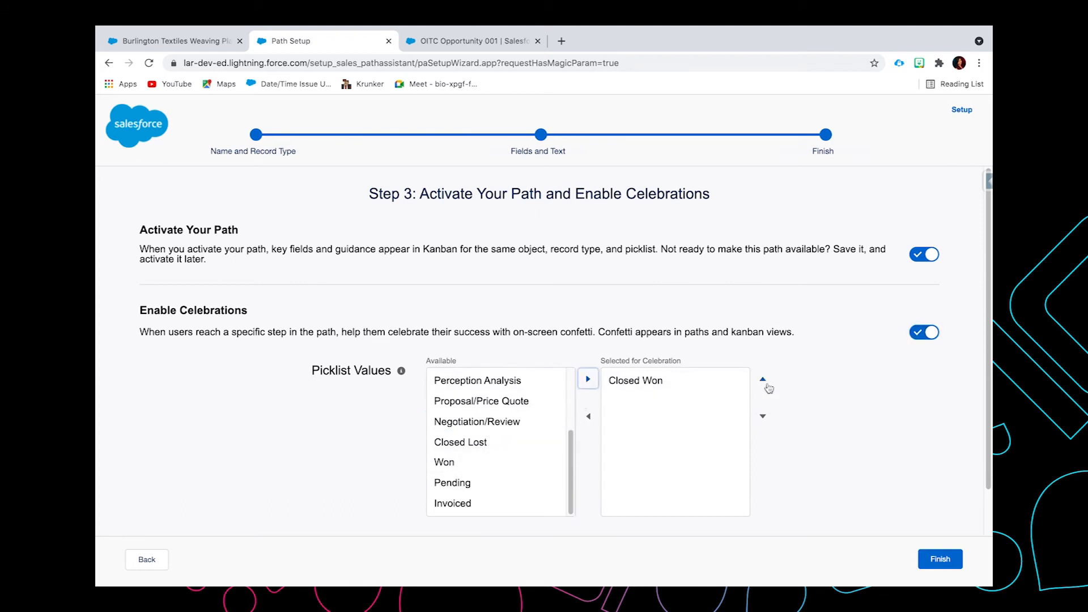
pyautogui.scroll(-3)
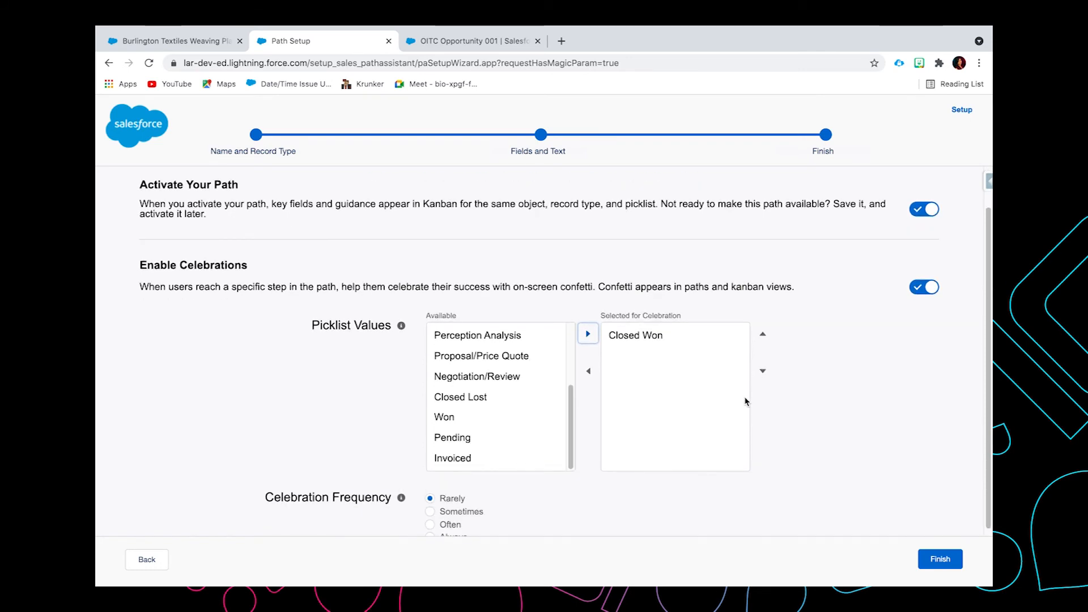
pyautogui.scroll(-3)
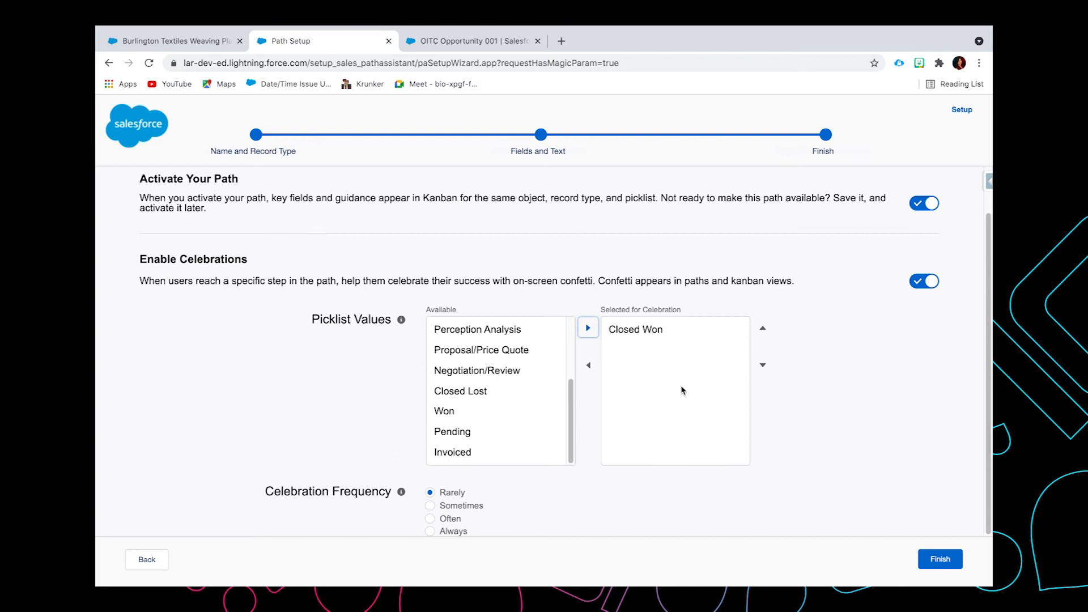
pyautogui.moveTo(483, 482)
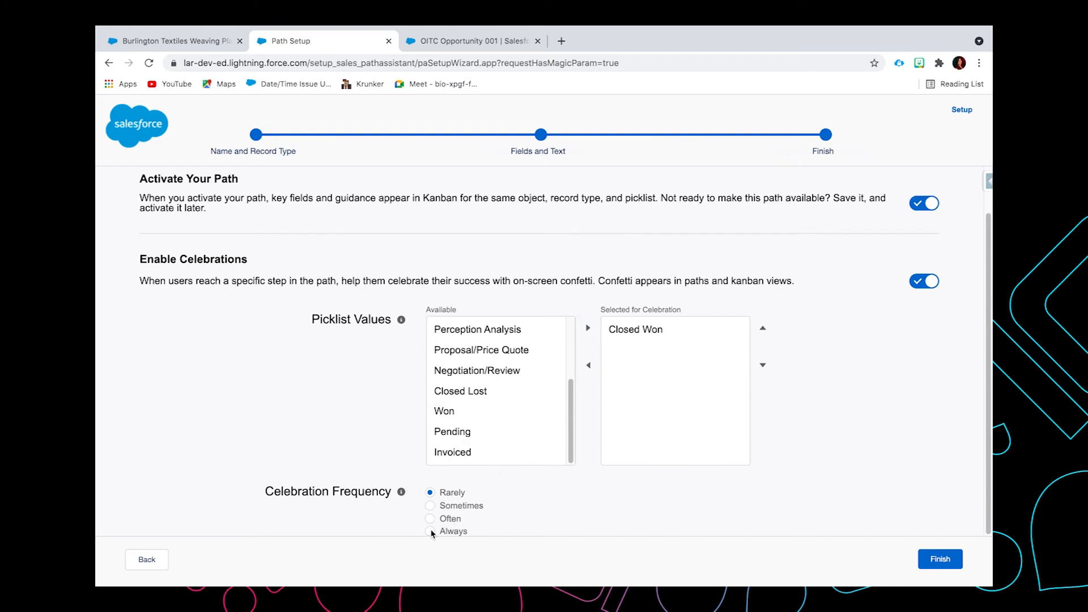
pyautogui.click(431, 530)
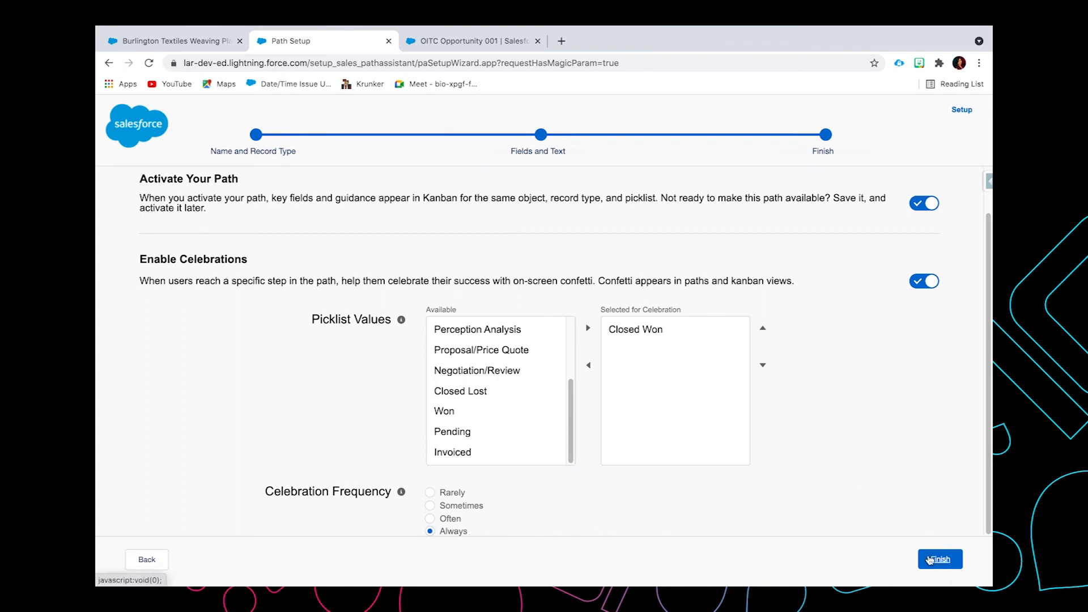
pyautogui.click(939, 558)
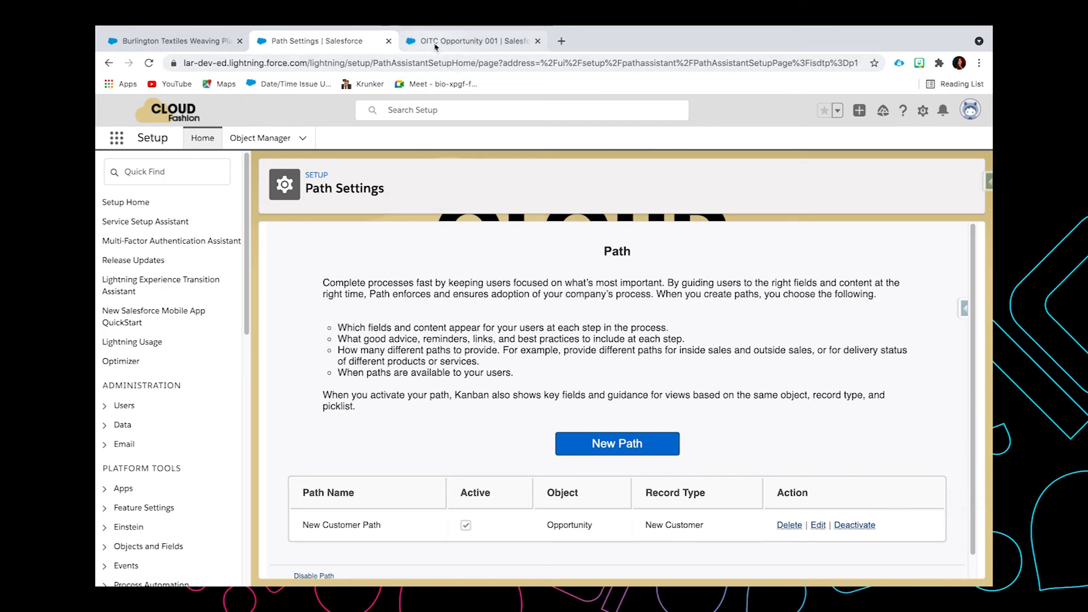
# Switch to the OITC Opportunity 001 record tab showing its stage path
pyautogui.click(472, 41)
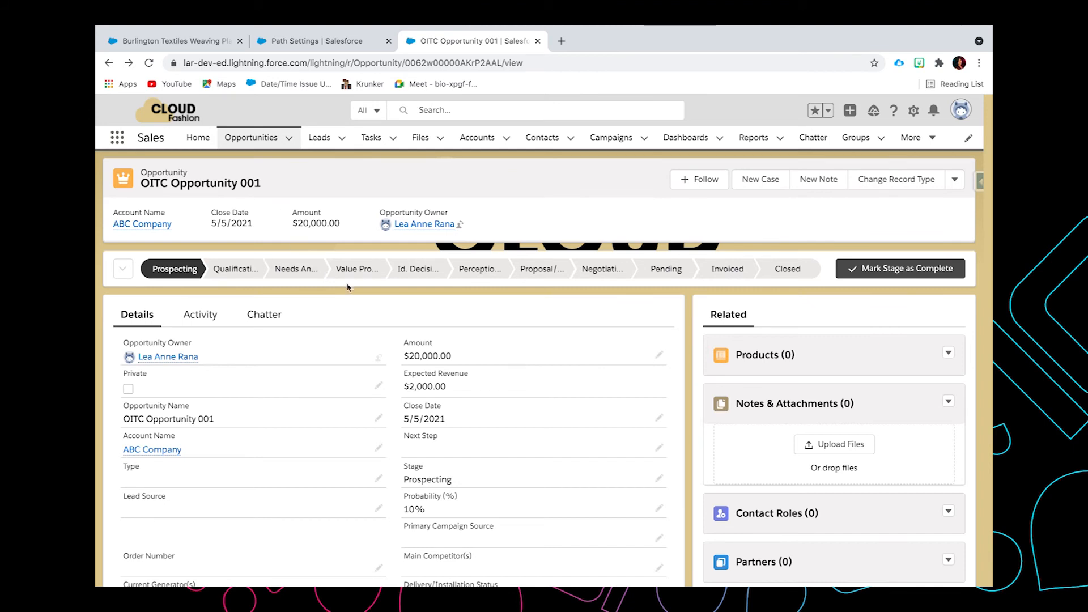
pyautogui.moveTo(236, 270)
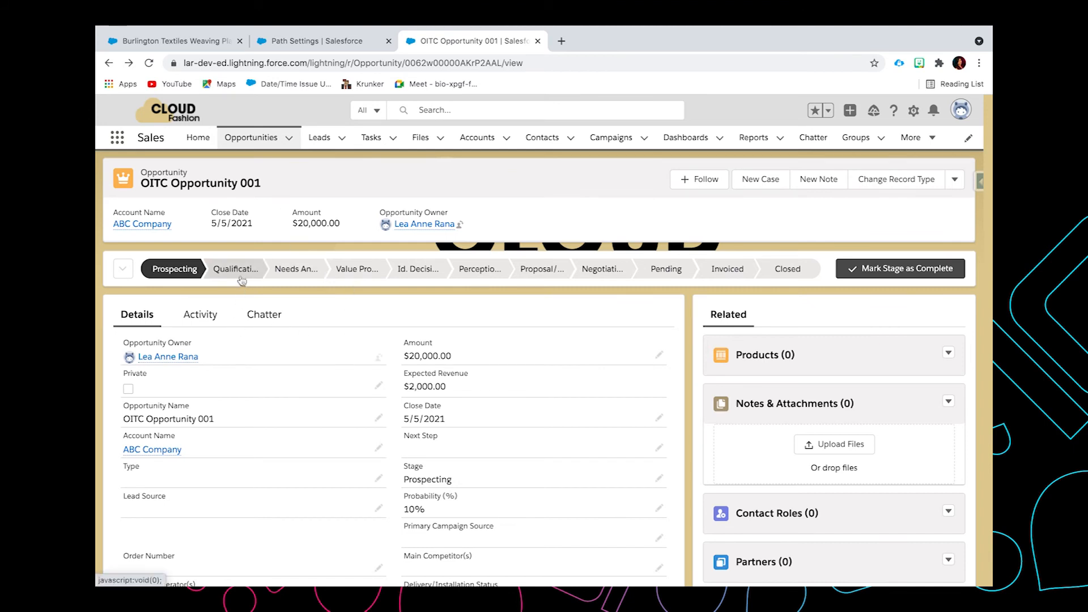
pyautogui.moveTo(236, 270)
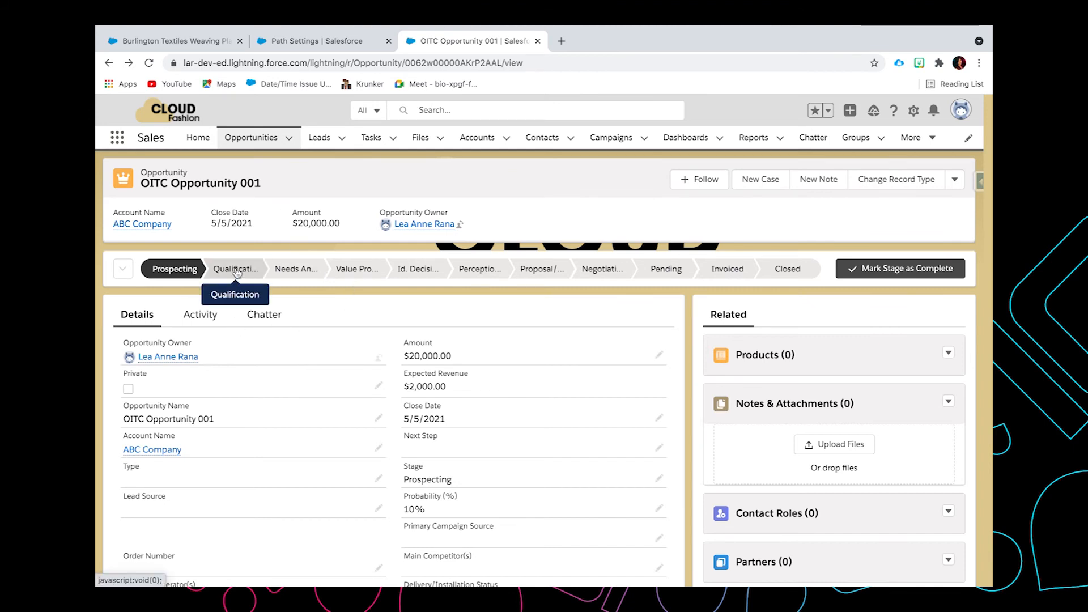
pyautogui.moveTo(358, 270)
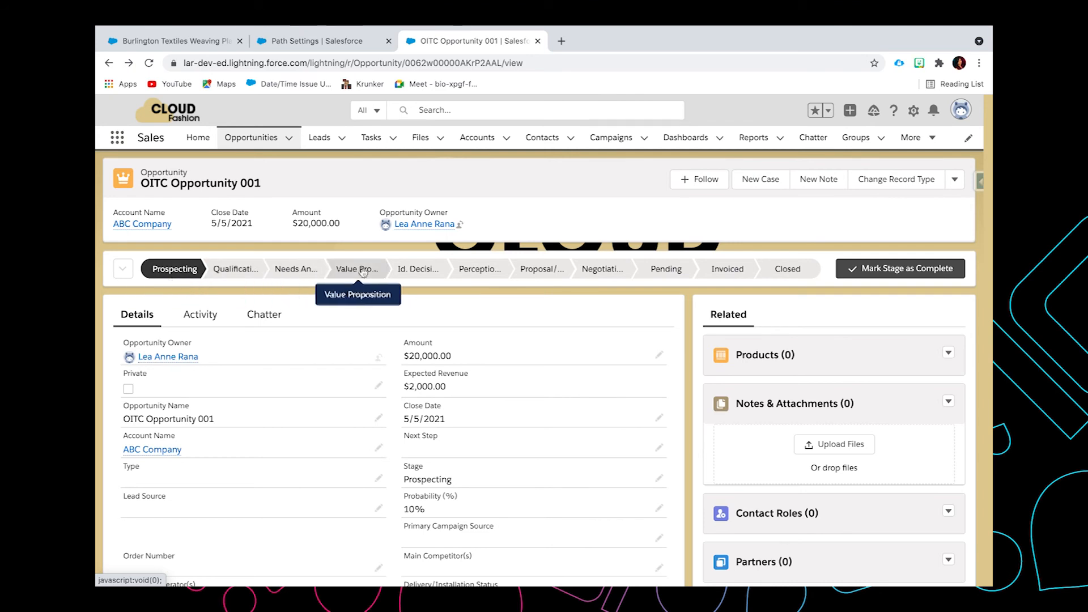
pyautogui.moveTo(410, 262)
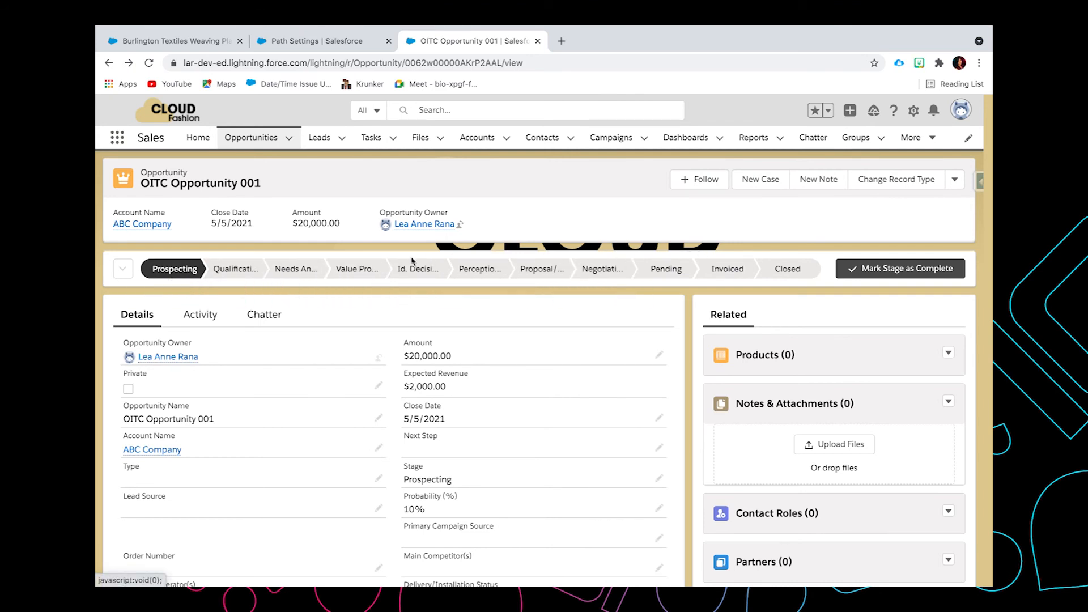
# Expand the Qualification stage on the record to reveal its key fields and guidance
pyautogui.click(236, 269)
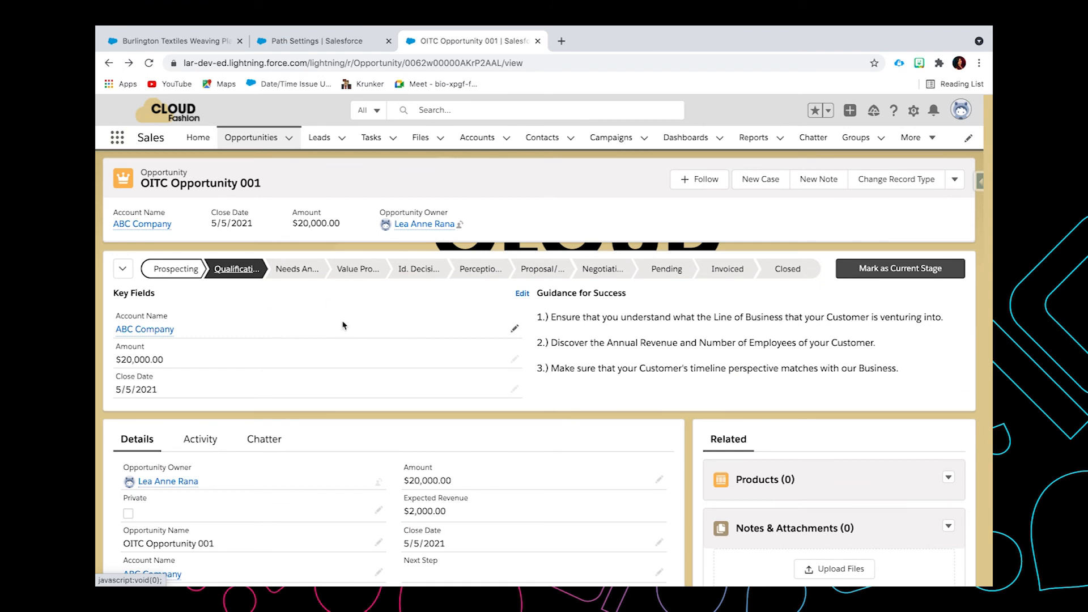
pyautogui.moveTo(264, 339)
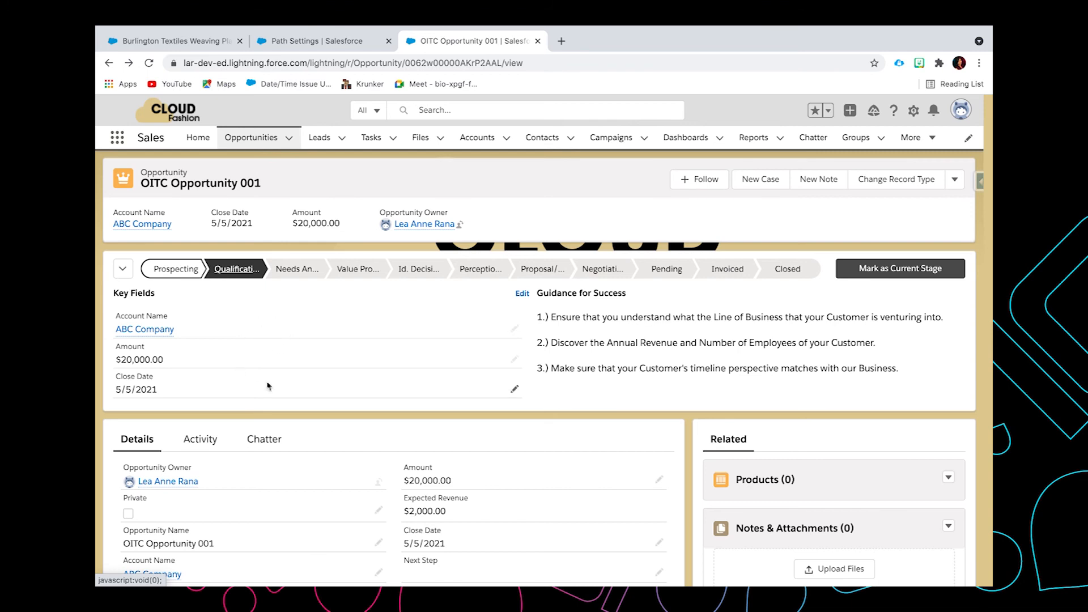
pyautogui.moveTo(231, 333)
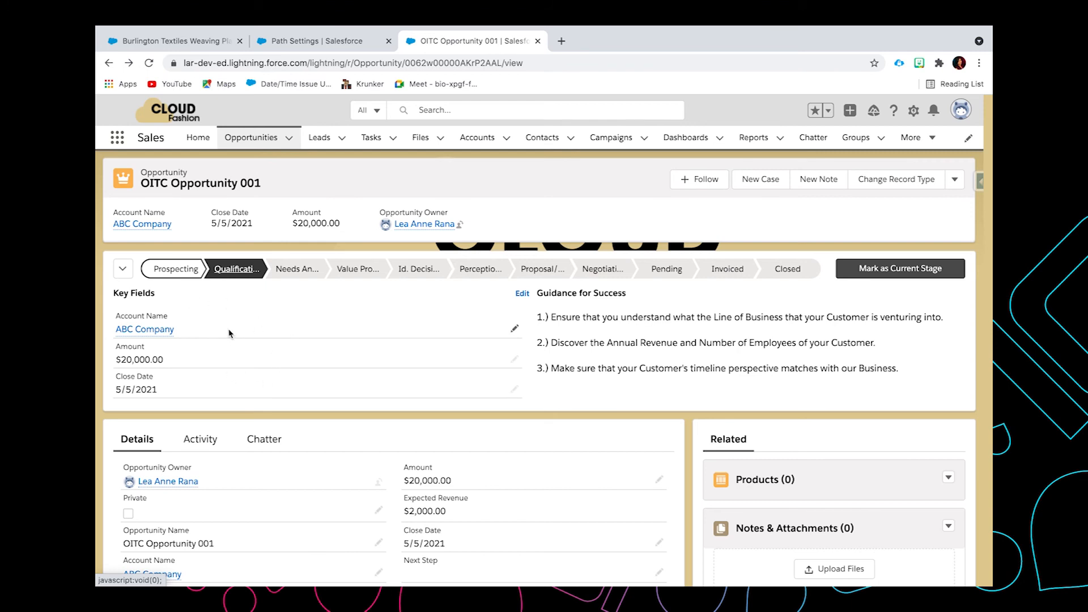
pyautogui.moveTo(583, 379)
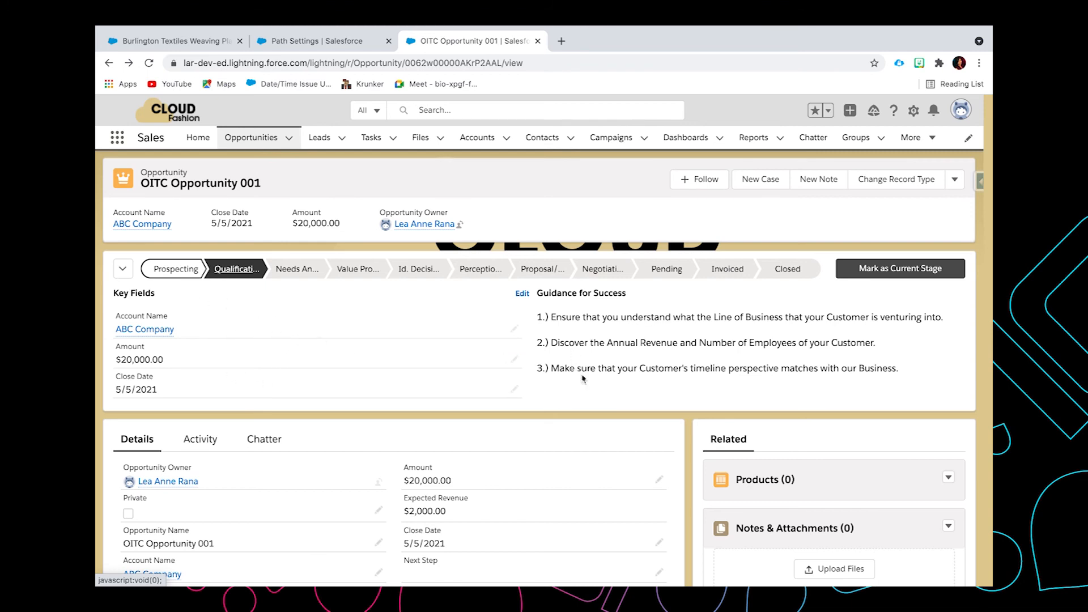
pyautogui.moveTo(586, 355)
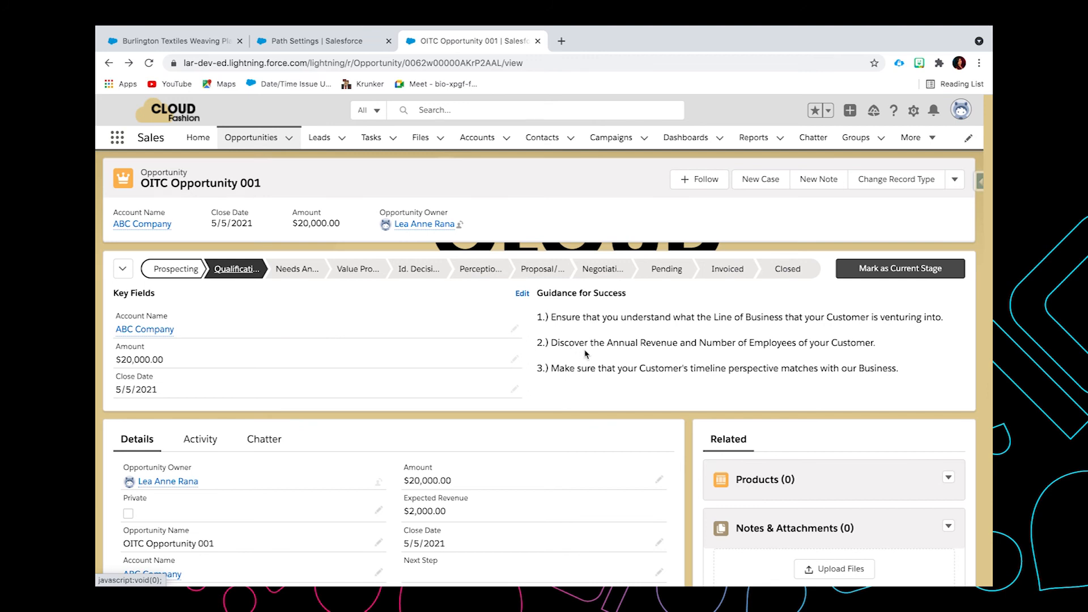